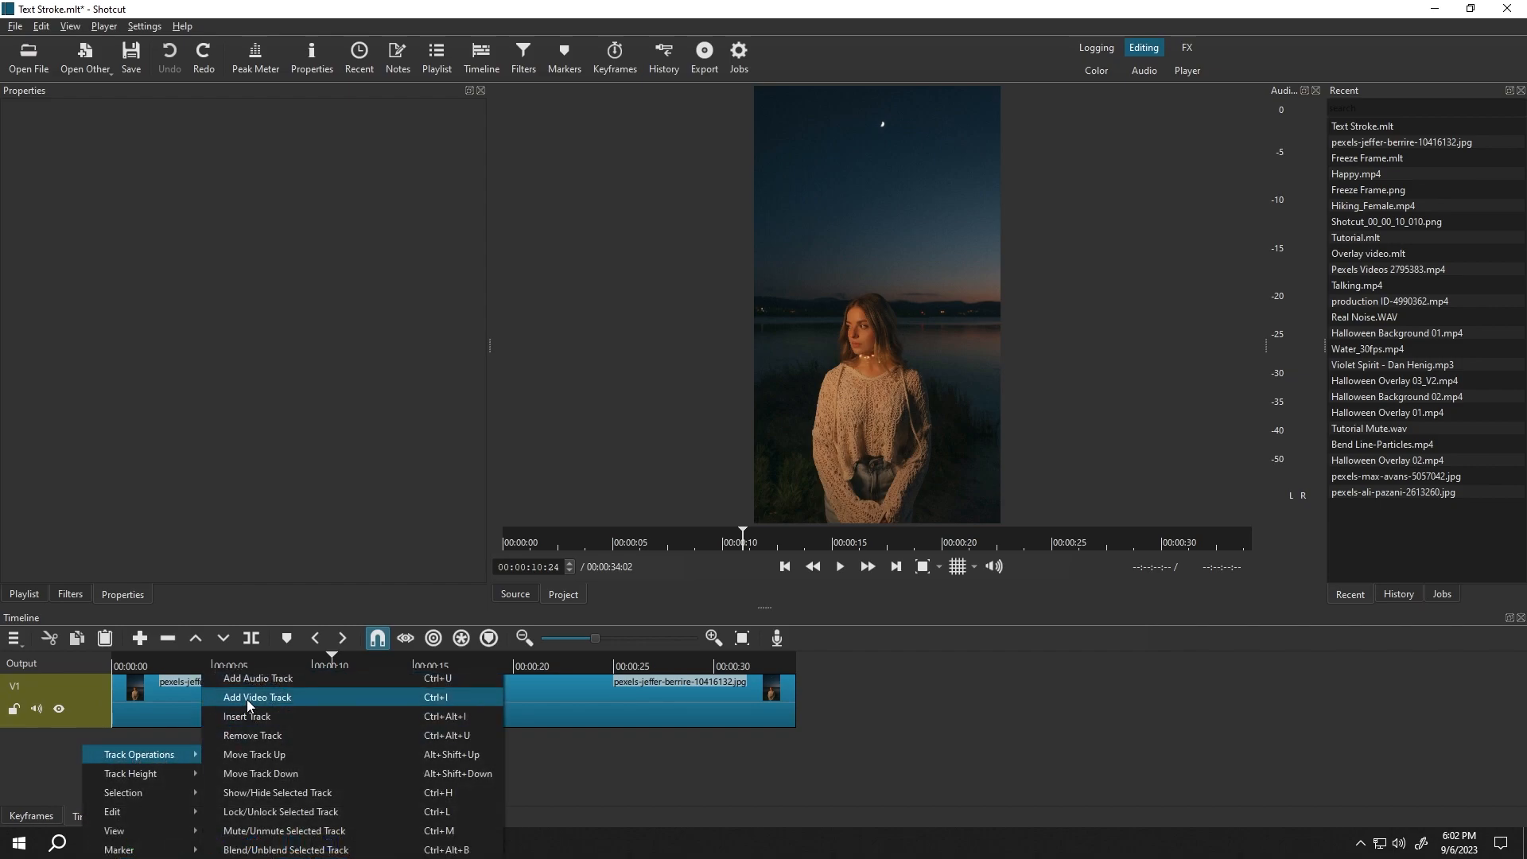
{"action": "mouse_move", "coordinate": [254, 719]}
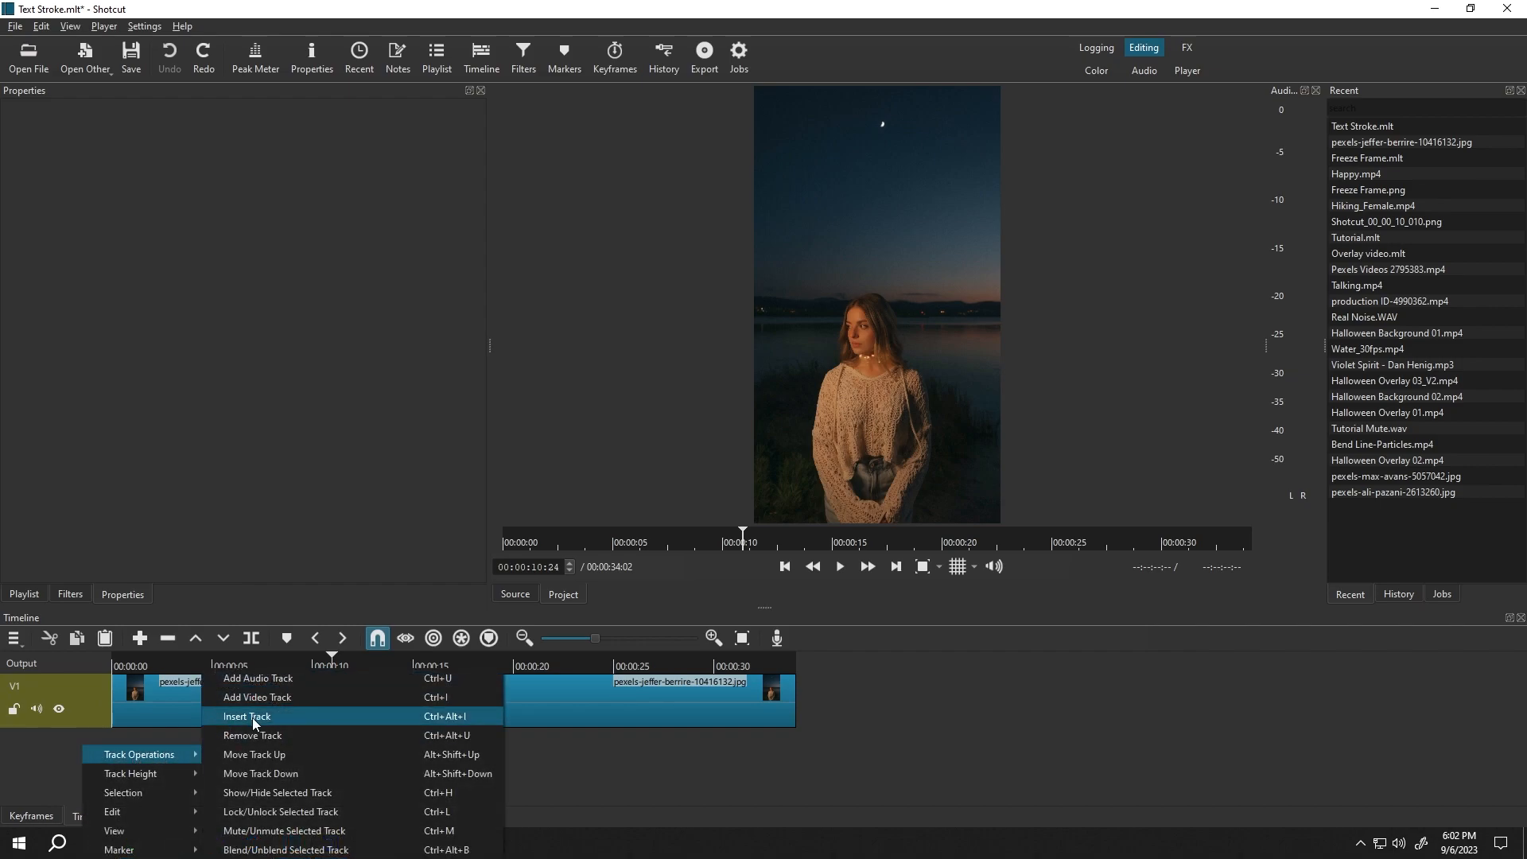
Insert a new empty video track V2 above V1 via Track Operations.
{"action": "left_click", "coordinate": [247, 716]}
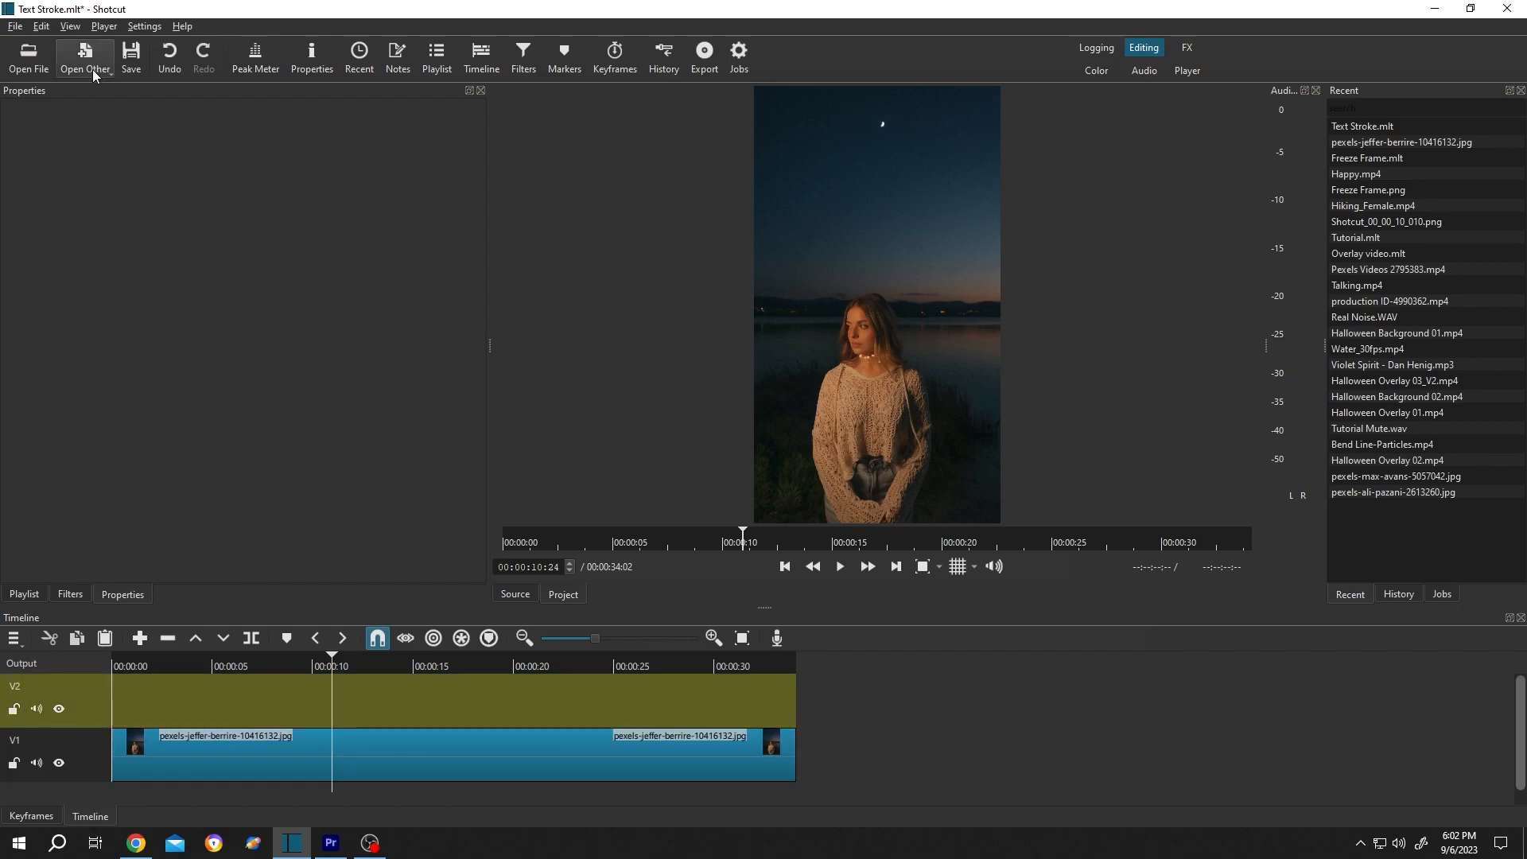
Create a cyan (#FF00FFFF) color clip from Open Other > Color.
{"action": "left_click", "coordinate": [84, 57]}
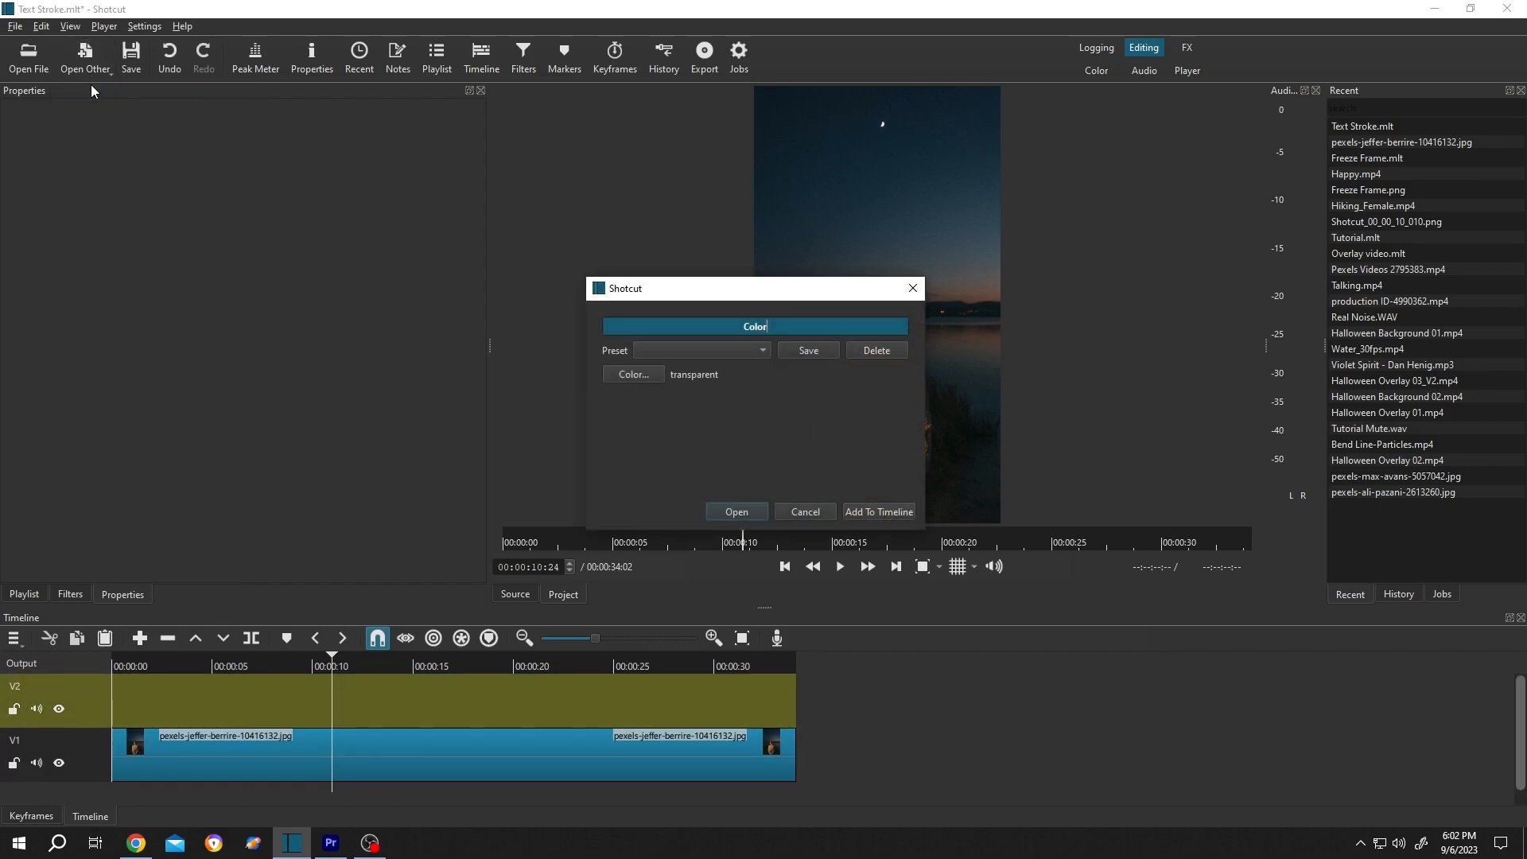
{"action": "left_click", "coordinate": [631, 374]}
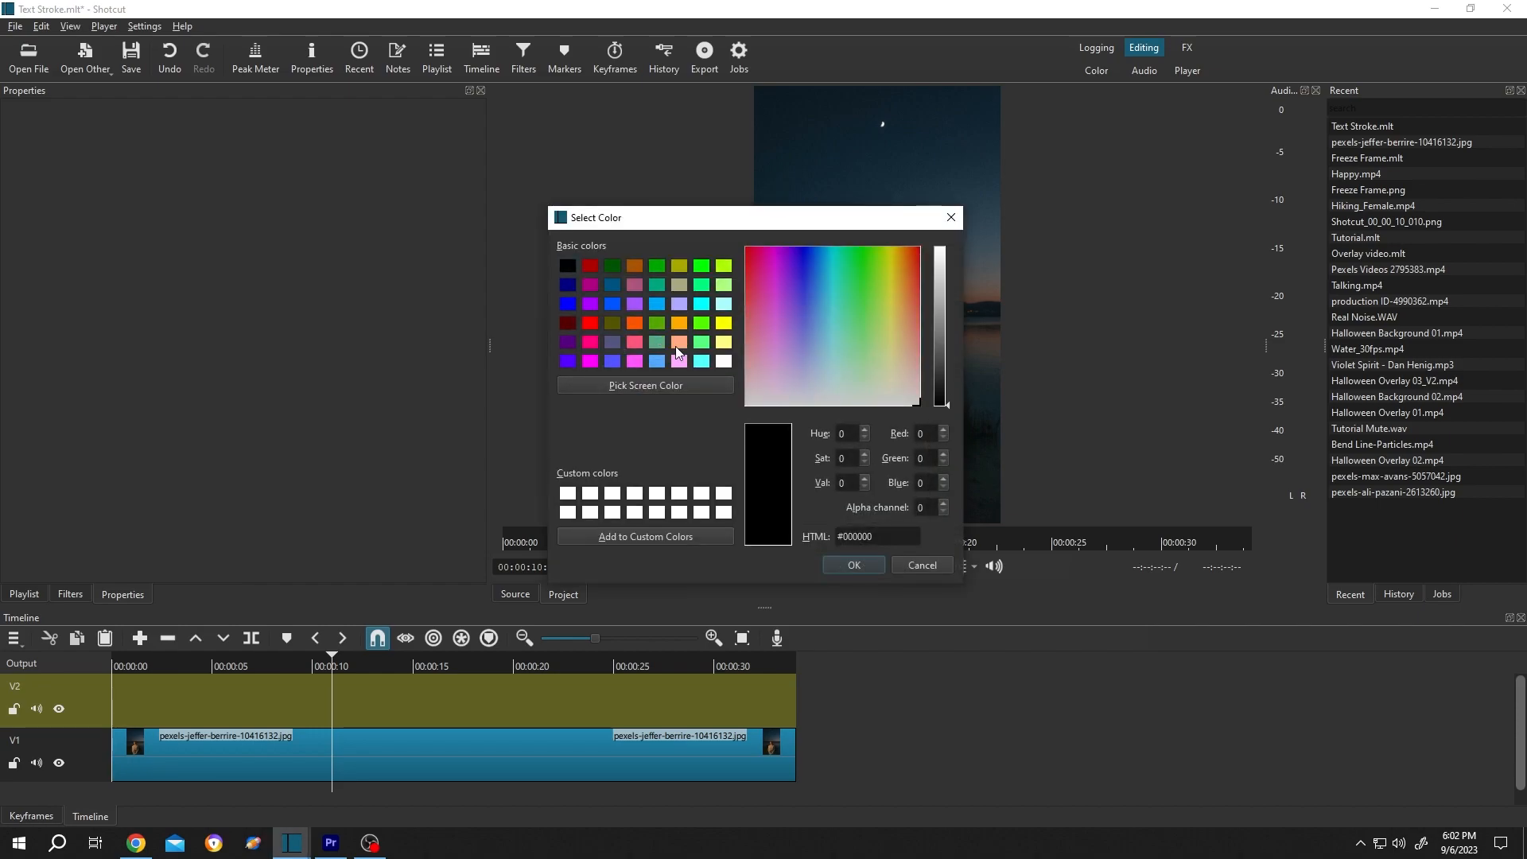
{"action": "mouse_move", "coordinate": [702, 307]}
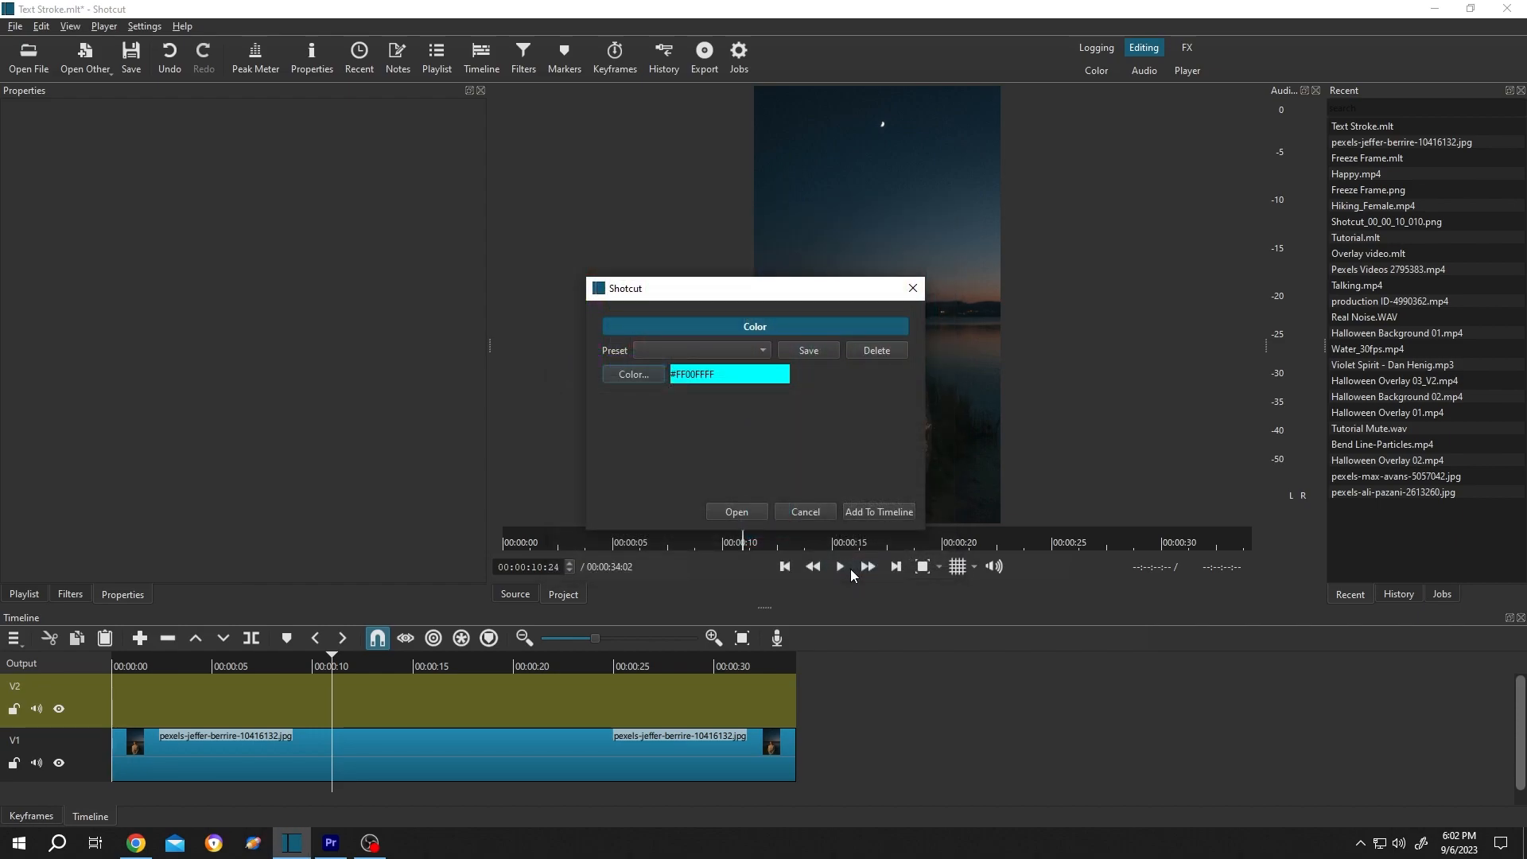
{"action": "left_click", "coordinate": [736, 511]}
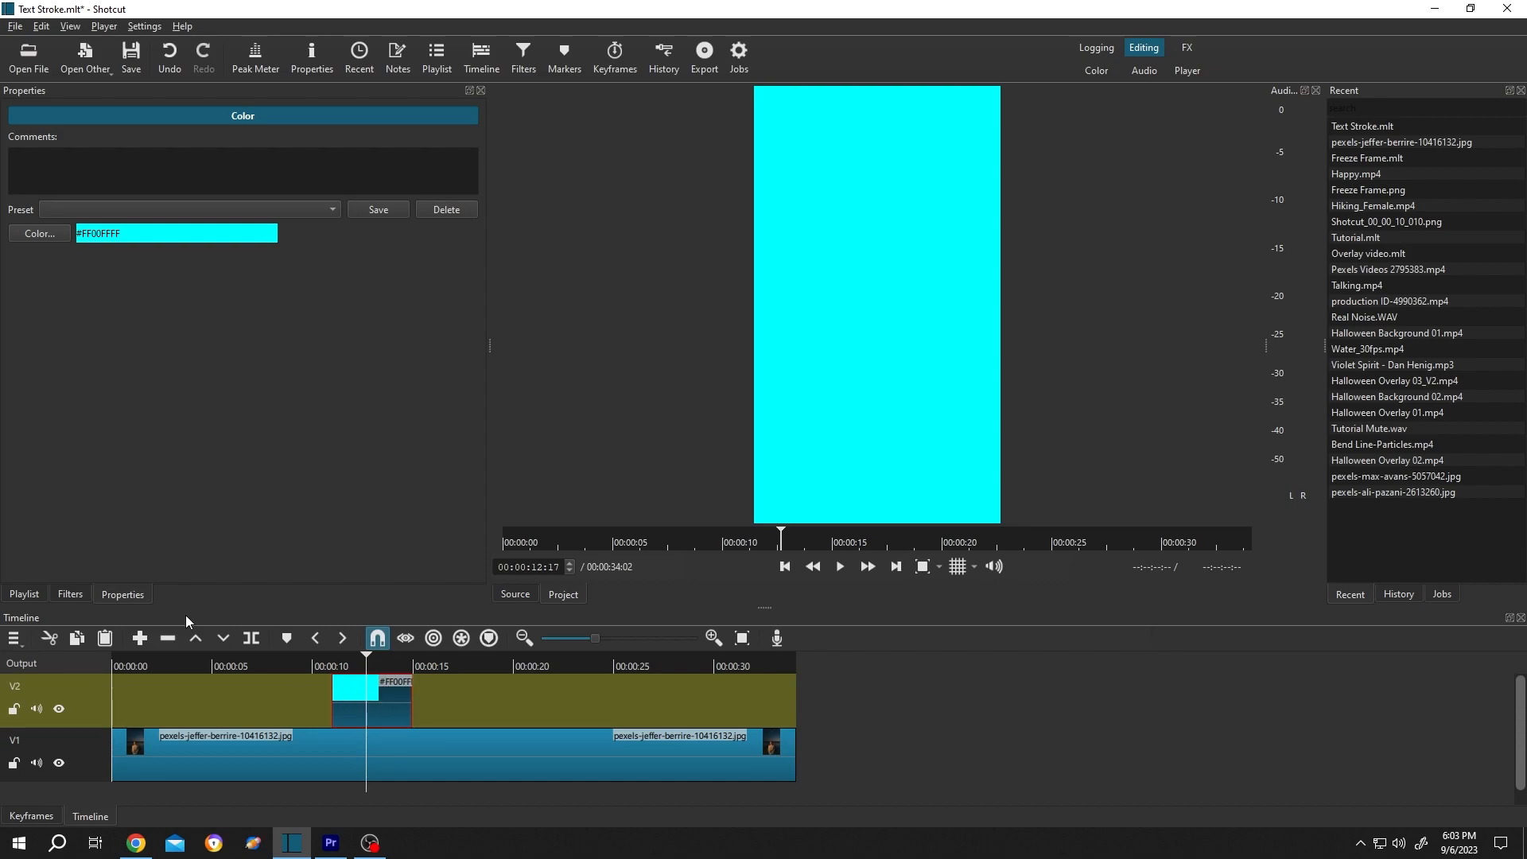
{"action": "mouse_move", "coordinate": [34, 273]}
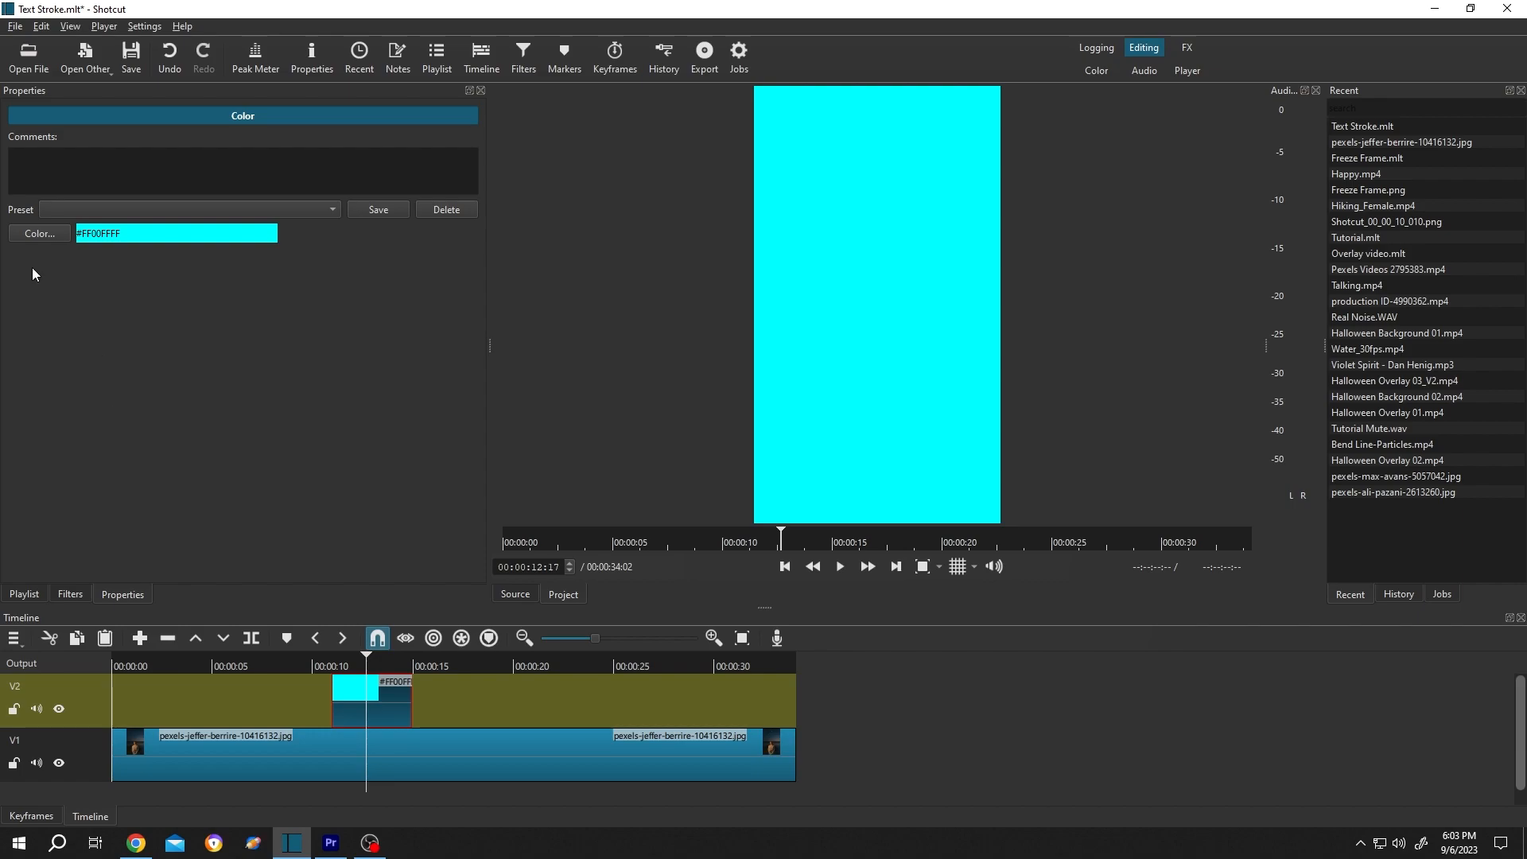
Set the V2 color clip's alpha channel to 0 so it becomes fully transparent.
{"action": "left_click", "coordinate": [38, 232]}
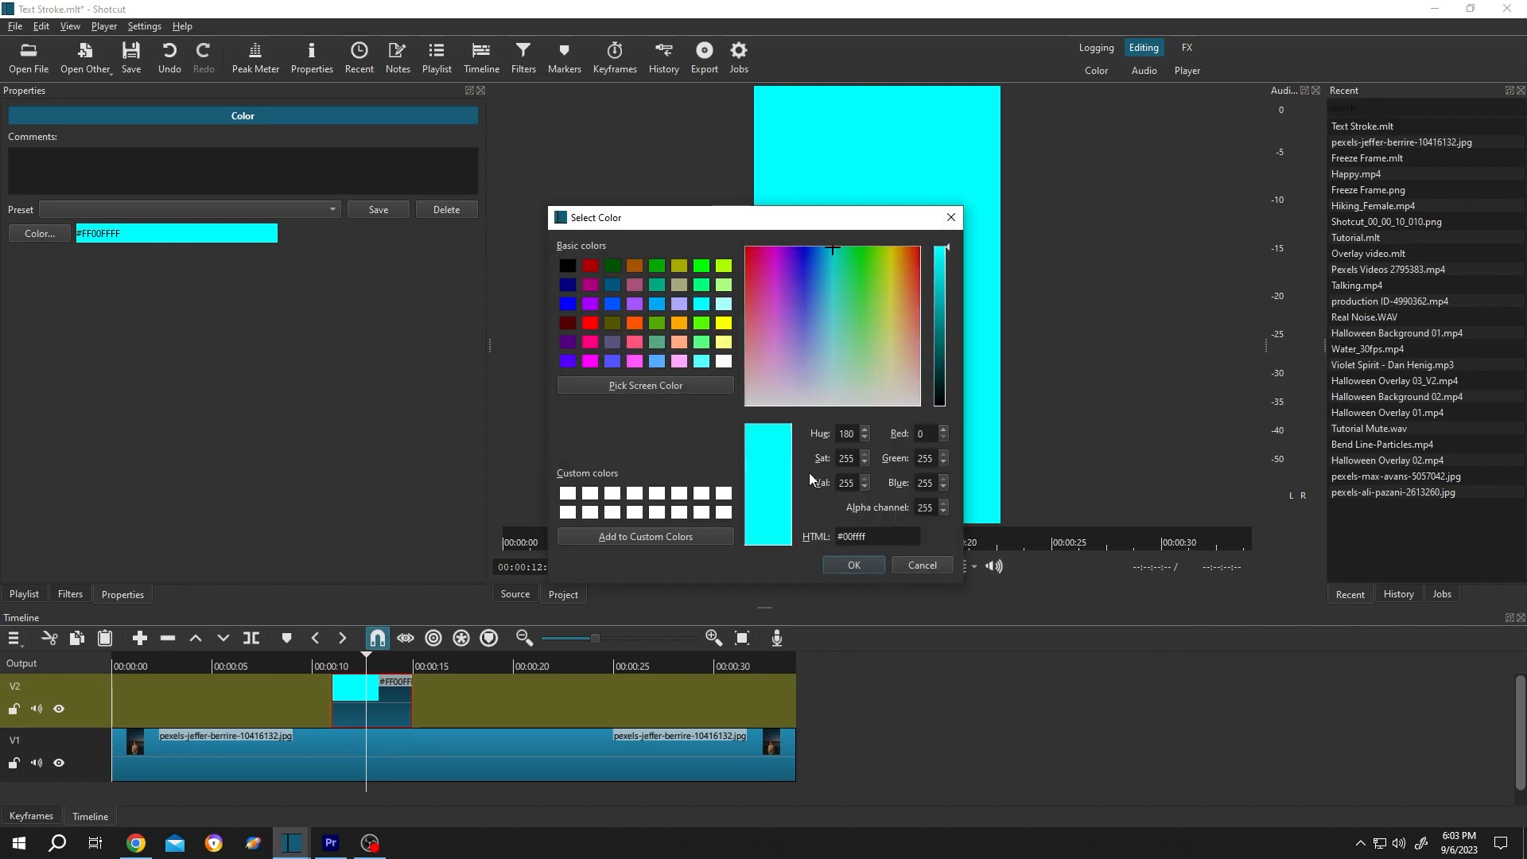
{"action": "left_click", "coordinate": [923, 506]}
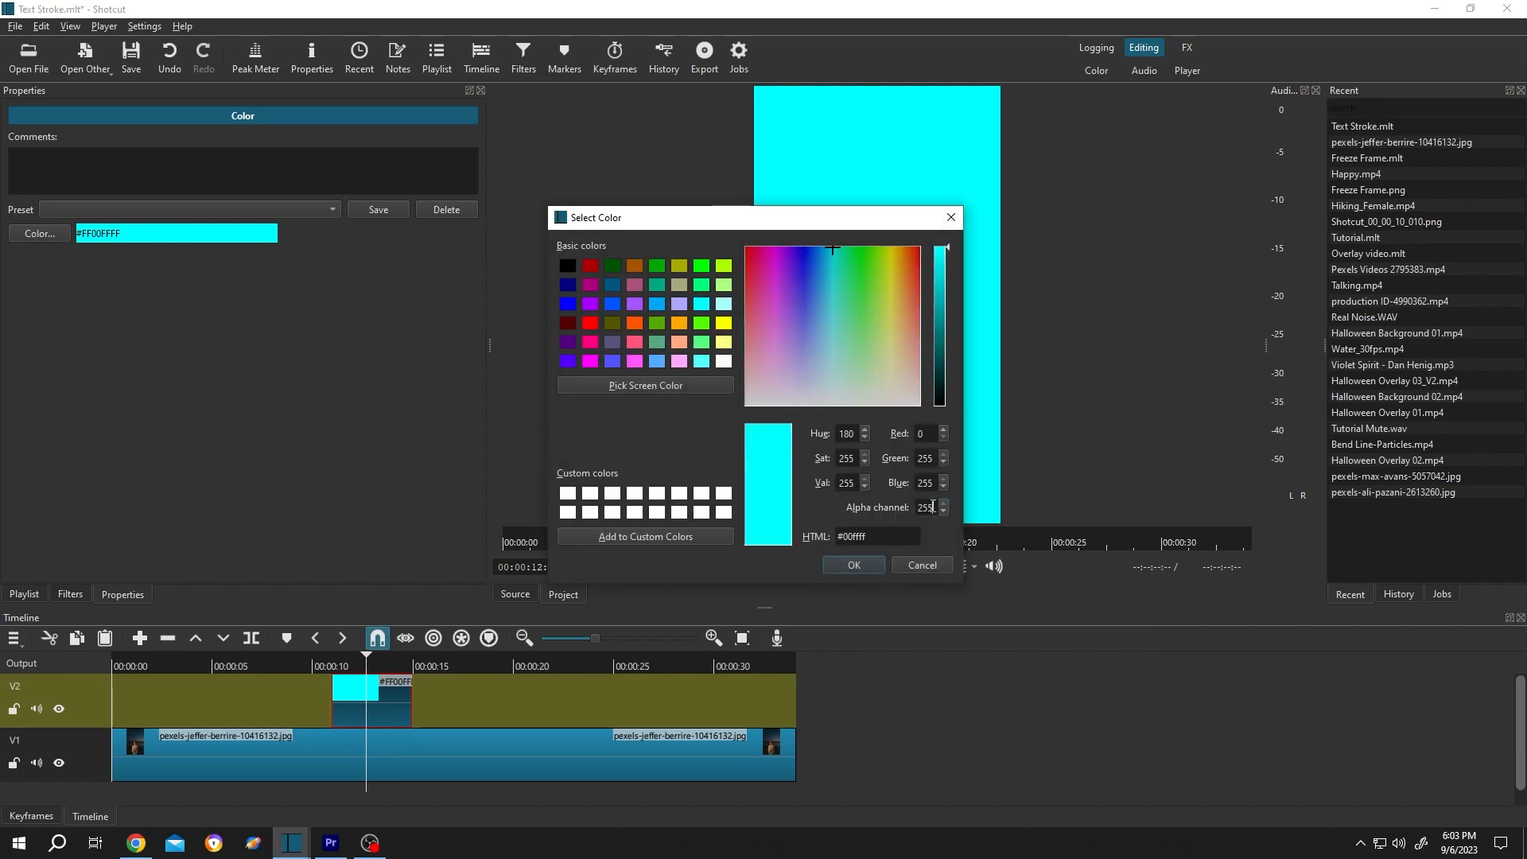
{"action": "type", "text": "0"}
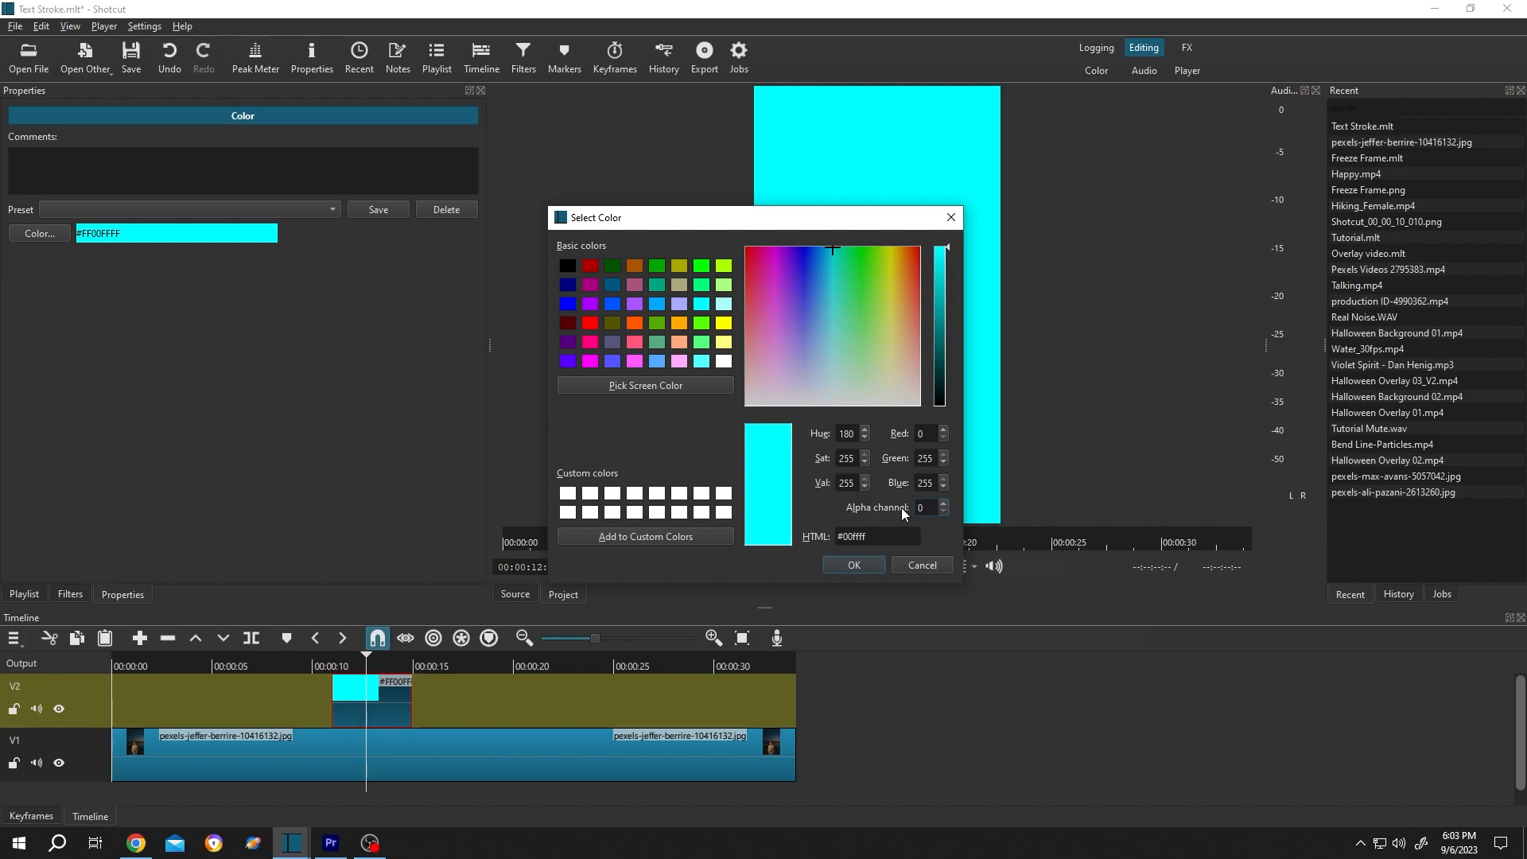
{"action": "left_click", "coordinate": [851, 565]}
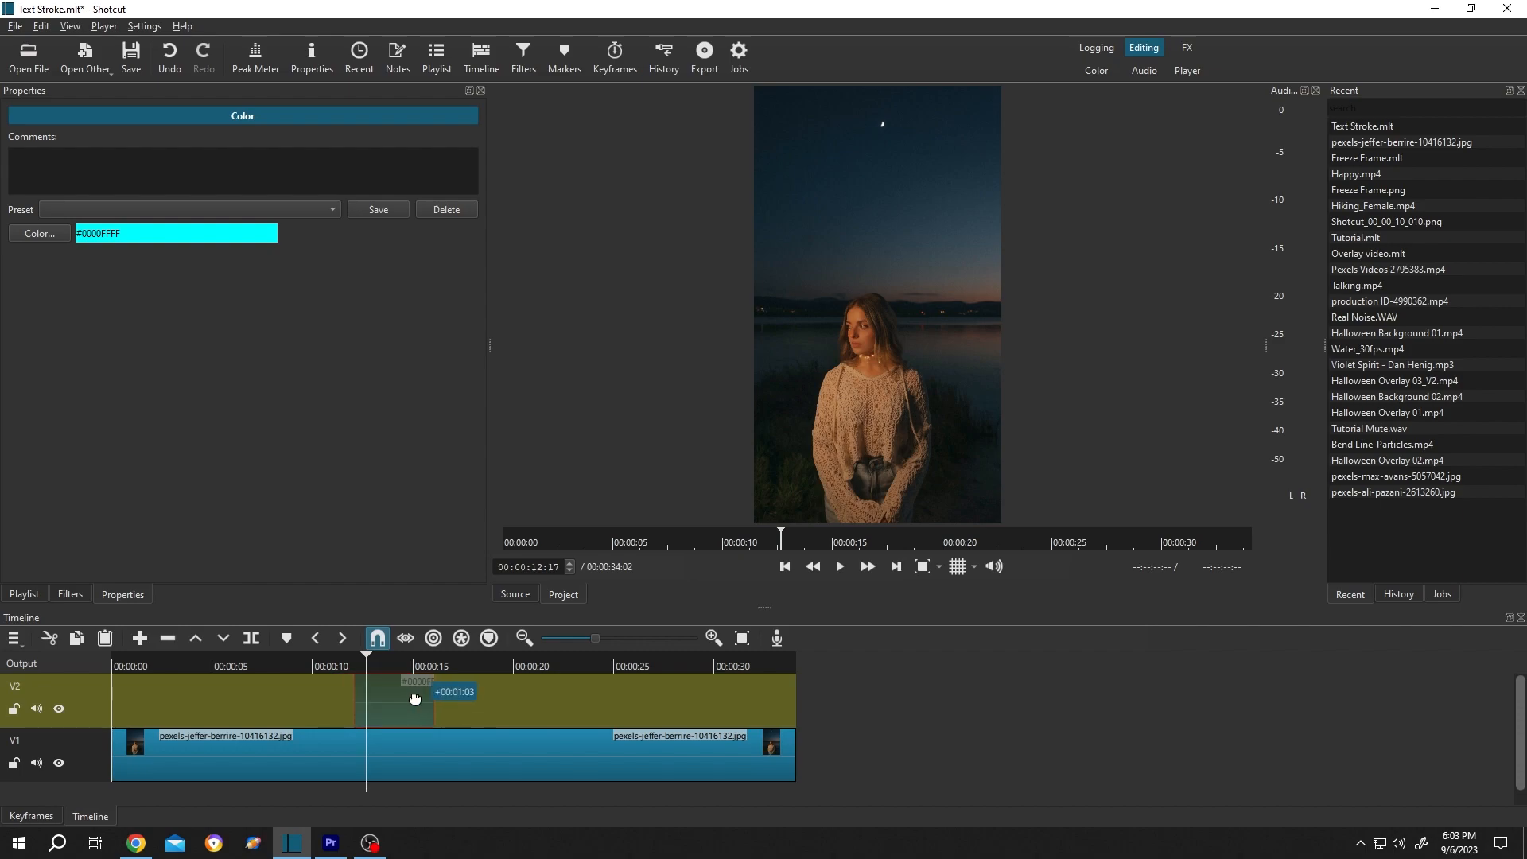
Drag the transparent color clip slightly left along V2, near the 10-second mark.
{"action": "left_click_drag", "start_coordinate": [413, 696], "coordinate": [390, 696]}
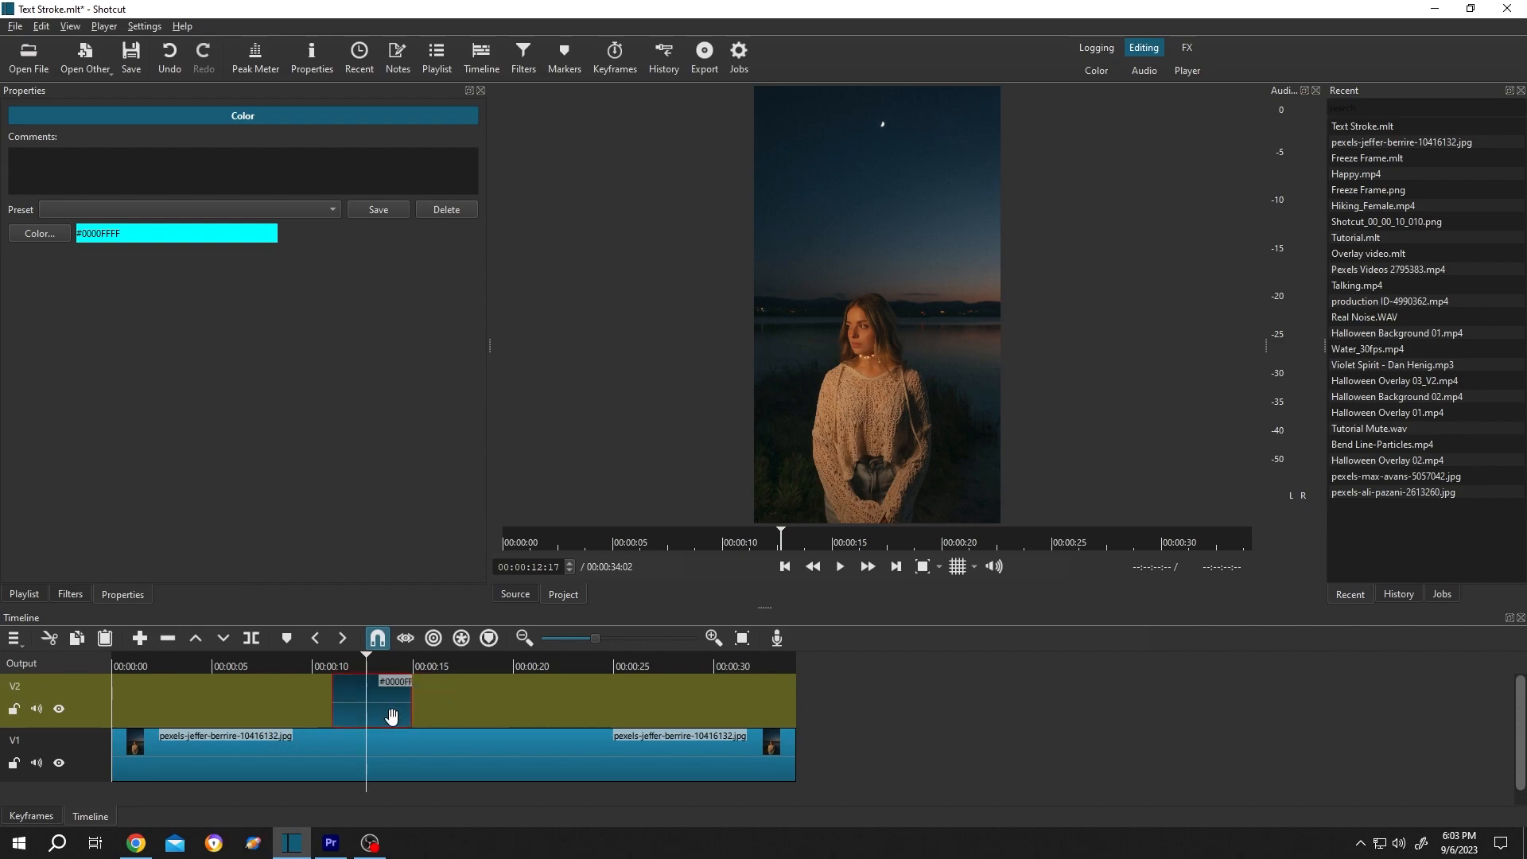